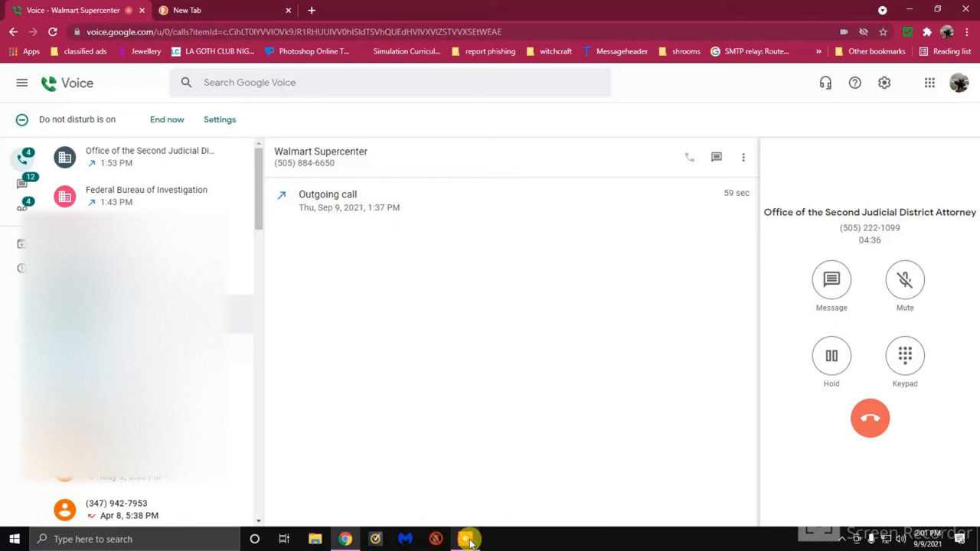
- Minimize Chrome to show the desktop while the call to the DA's office continues
{"action": "left_click", "coordinate": [466, 538]}
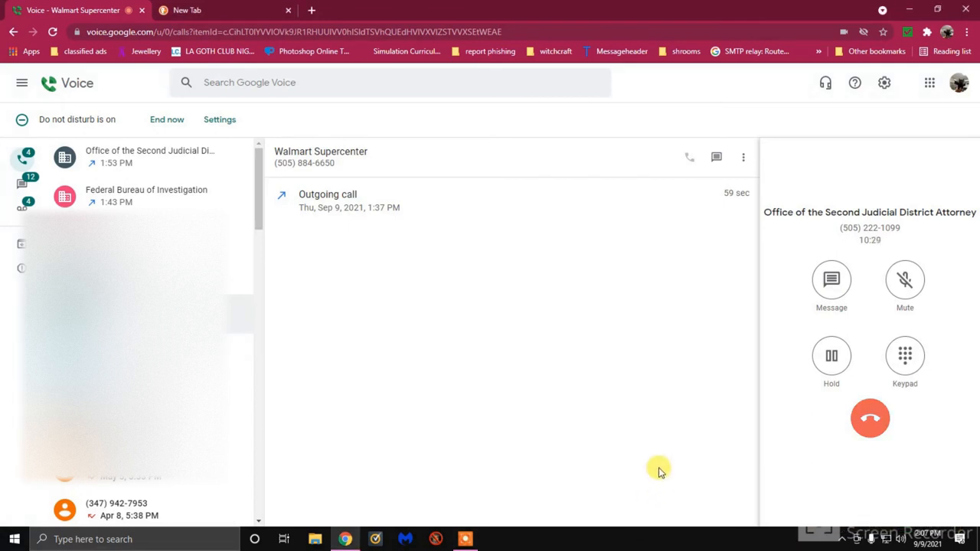
{"action": "mouse_move", "coordinate": [880, 447]}
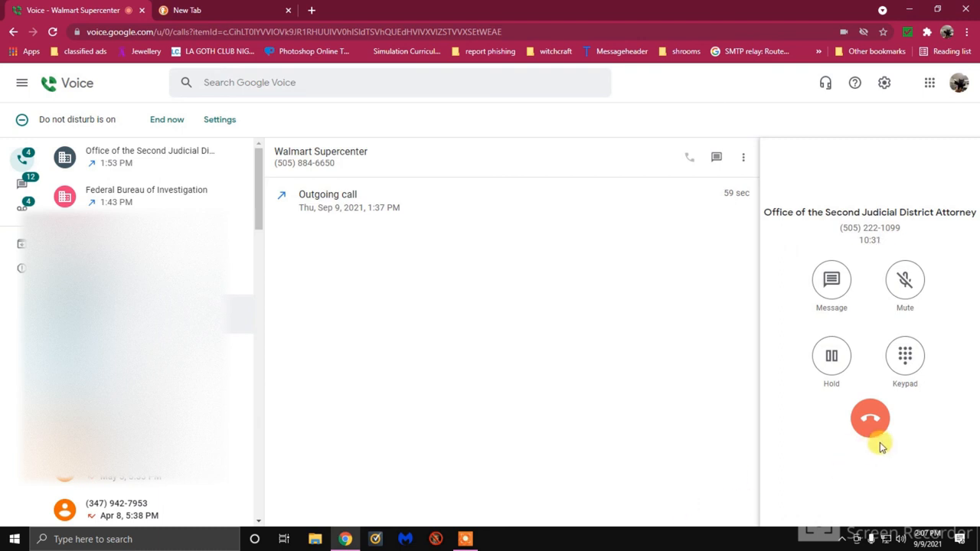
{"action": "mouse_move", "coordinate": [879, 484]}
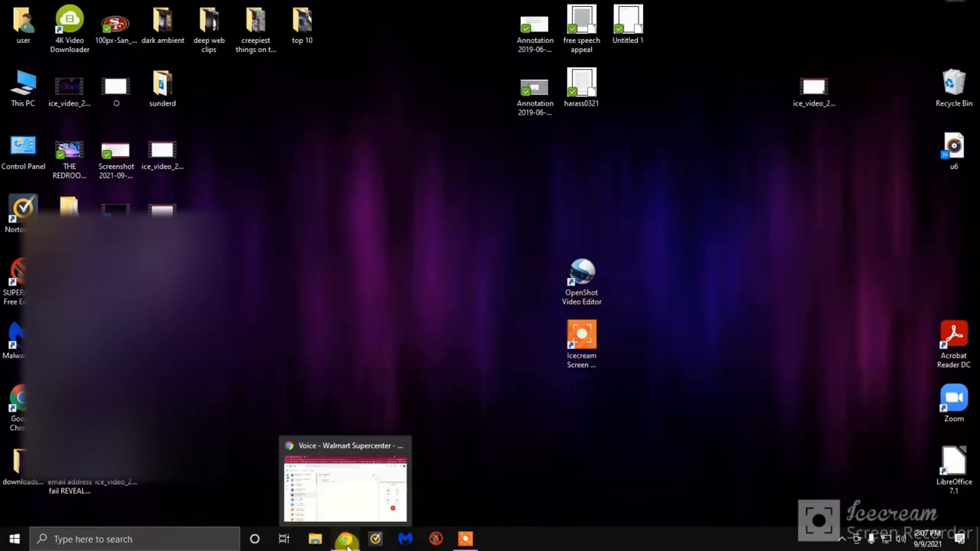
- Restore Chrome and open a new tab showing the DuckDuckGo start page
{"action": "left_click", "coordinate": [344, 481]}
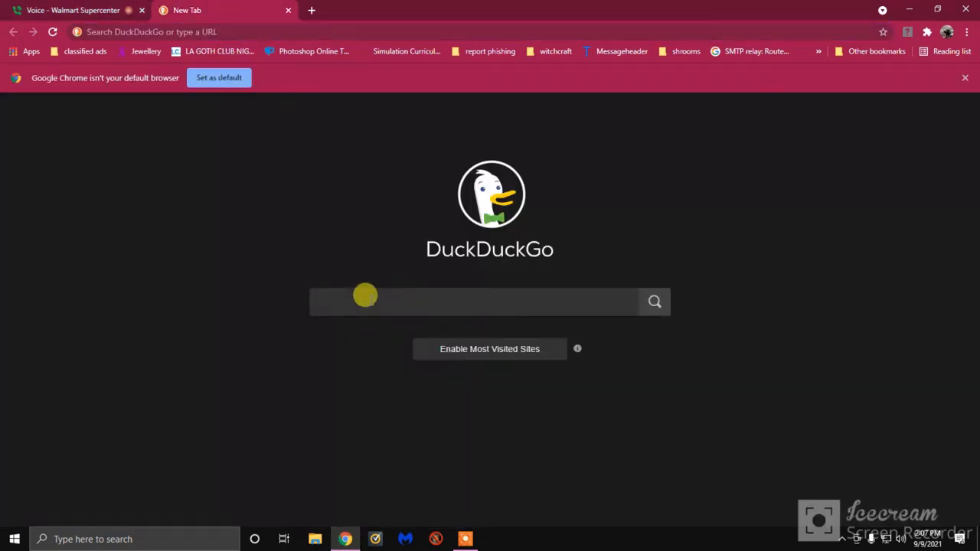
{"action": "mouse_move", "coordinate": [854, 383]}
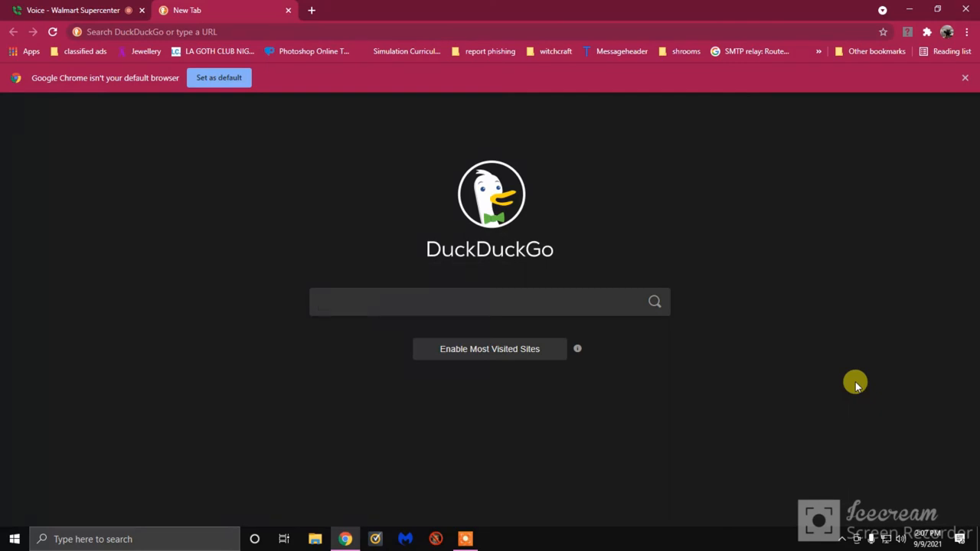
{"action": "mouse_move", "coordinate": [804, 543]}
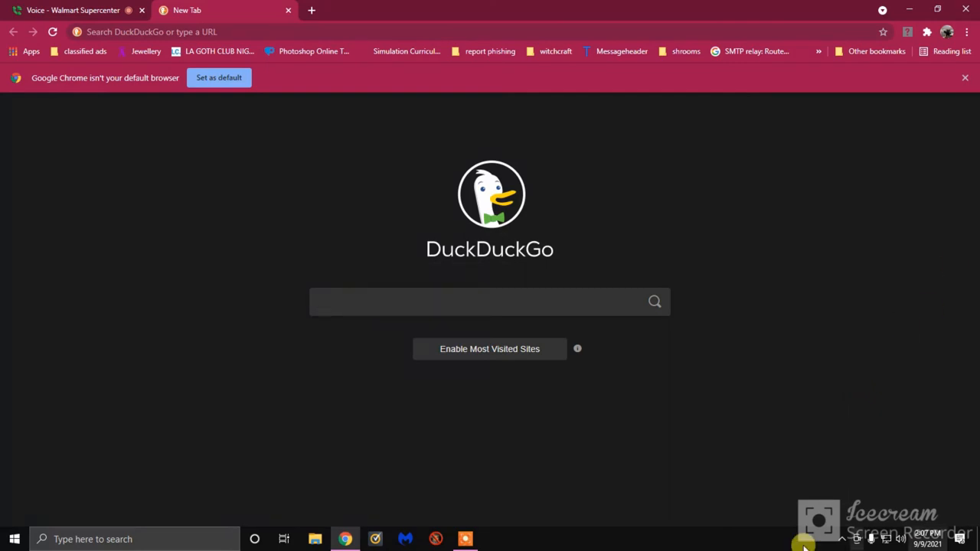
{"action": "left_click", "coordinate": [465, 538]}
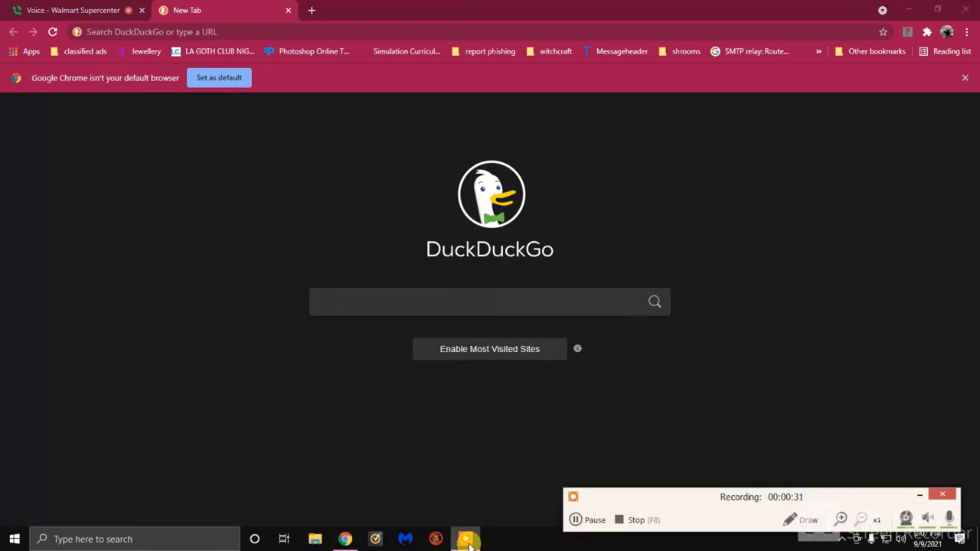
{"action": "mouse_move", "coordinate": [533, 506]}
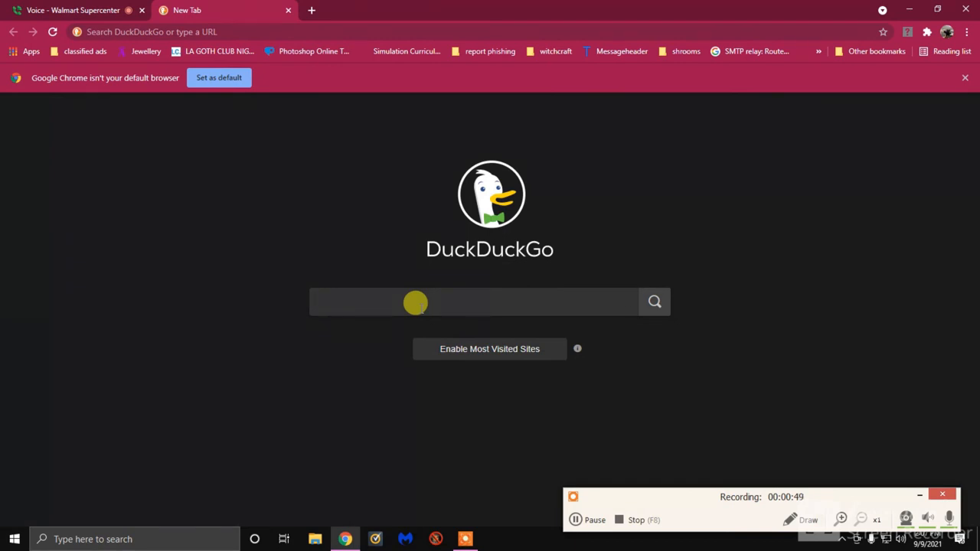
{"action": "type", "text": "505"}
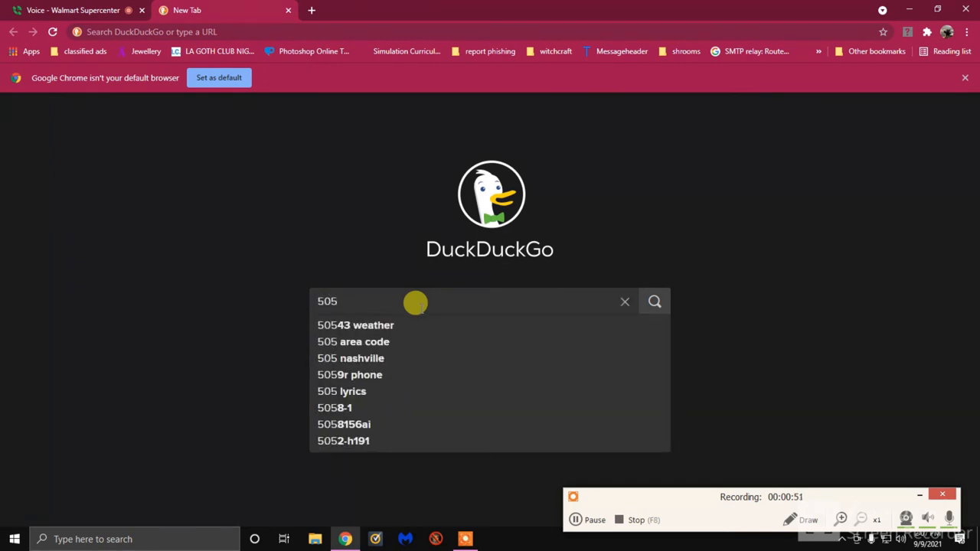
{"action": "type", "text": "8"}
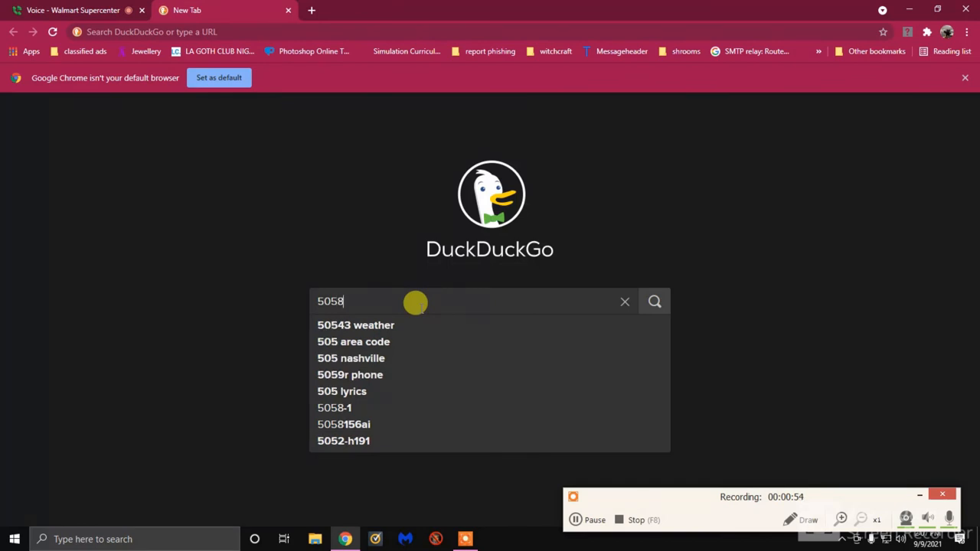
{"action": "type", "text": "41"}
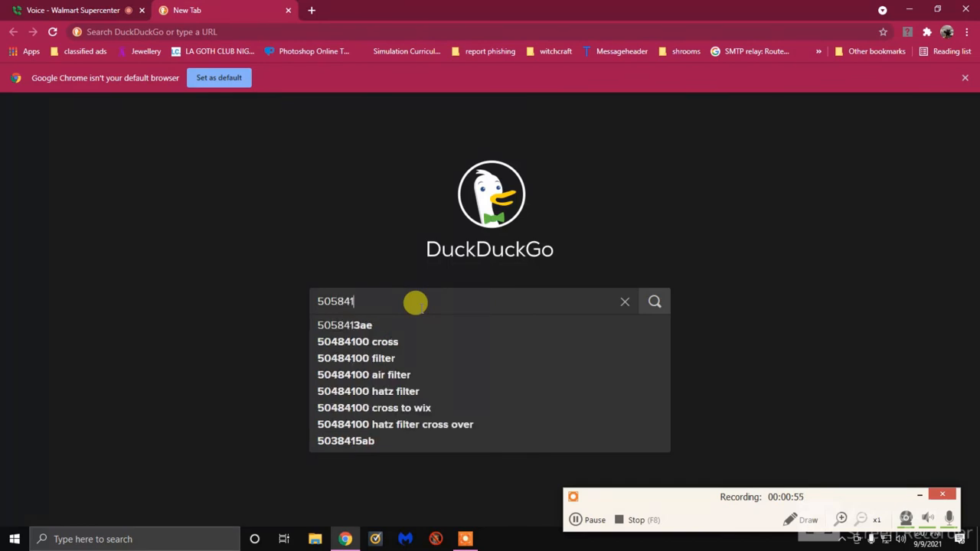
{"action": "type", "text": "8400"}
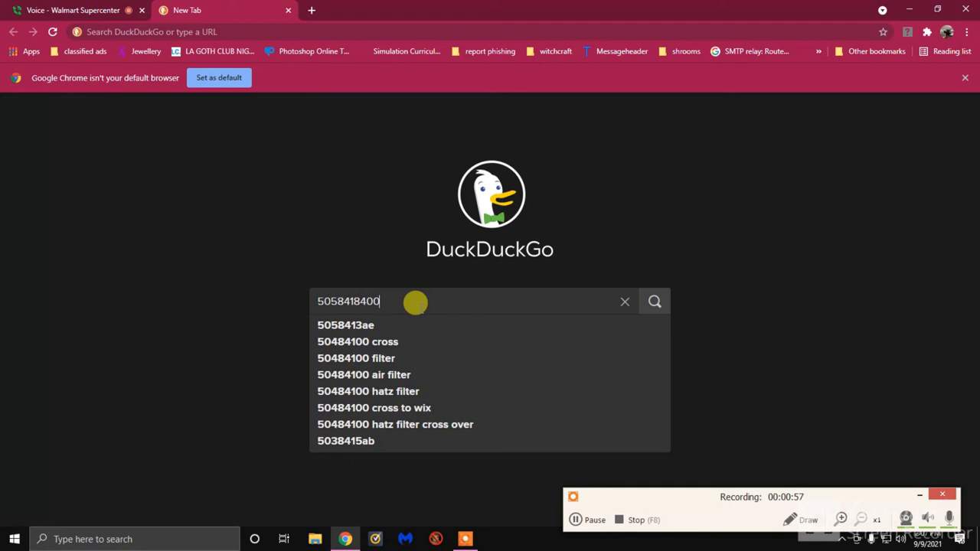